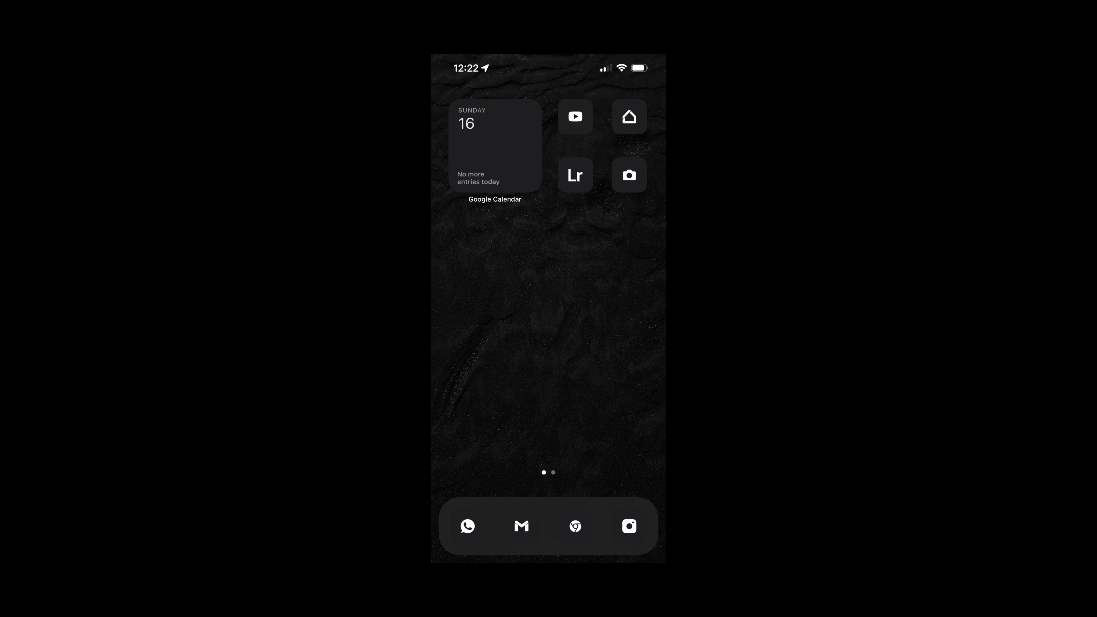
# - Browse to the second home page and peek inside the Productivity folder of four minimalist icons
pyautogui.click(468, 526)
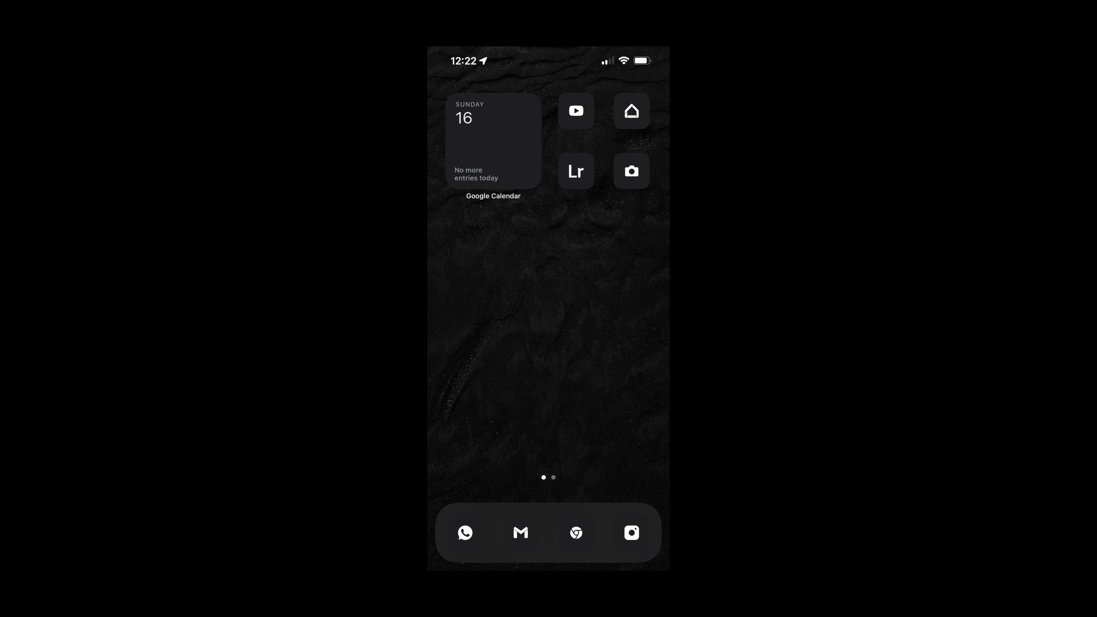
pyautogui.hscroll(-3)
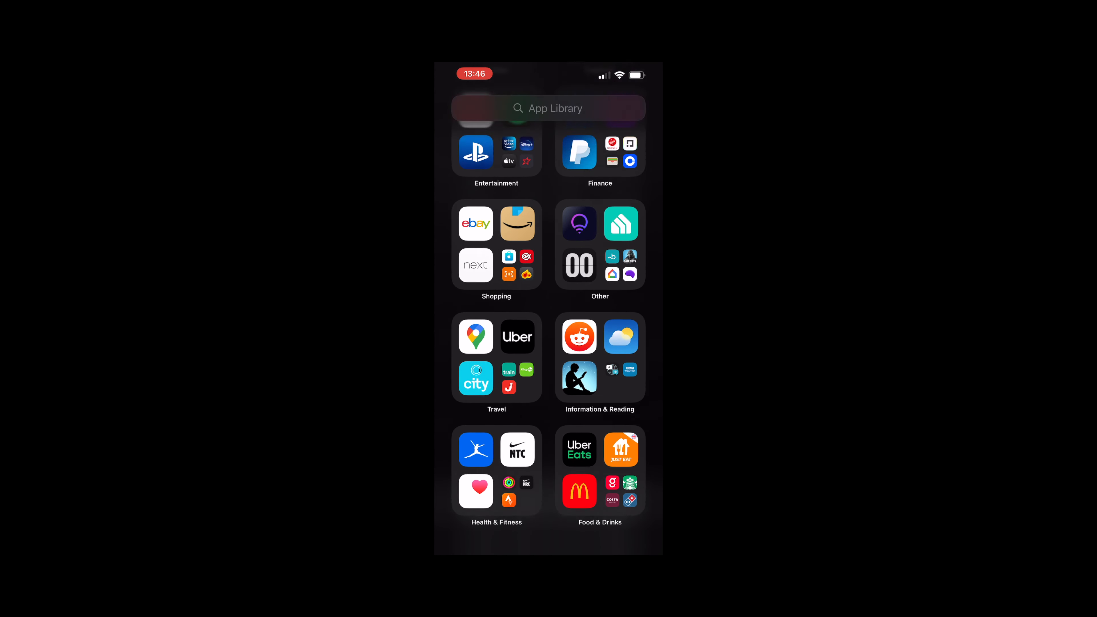
pyautogui.scroll(-3)
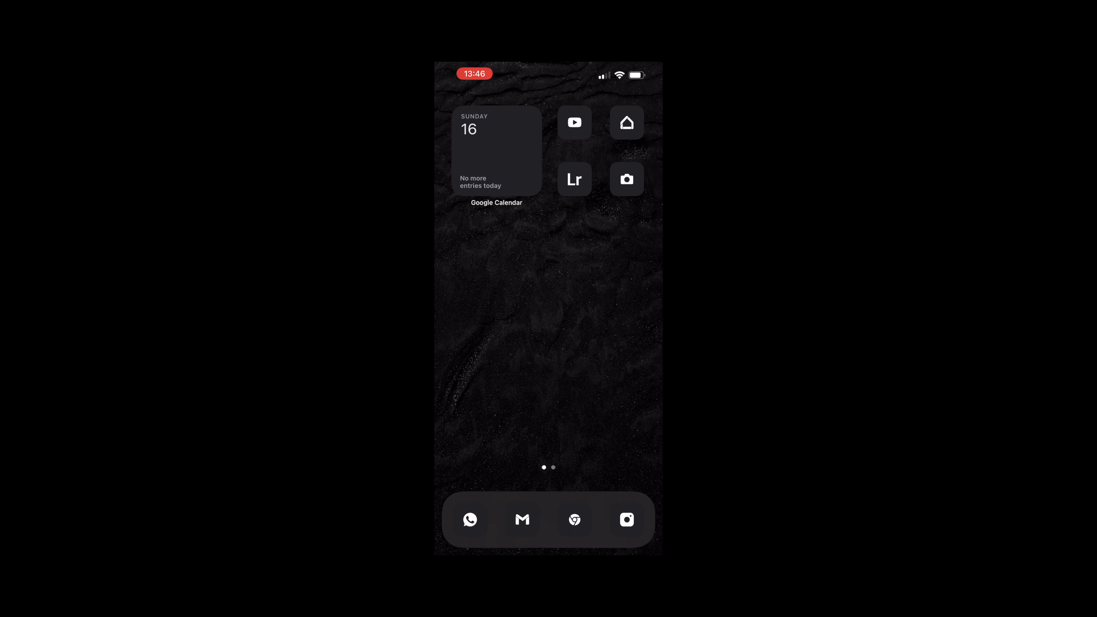
pyautogui.hscroll(-3)
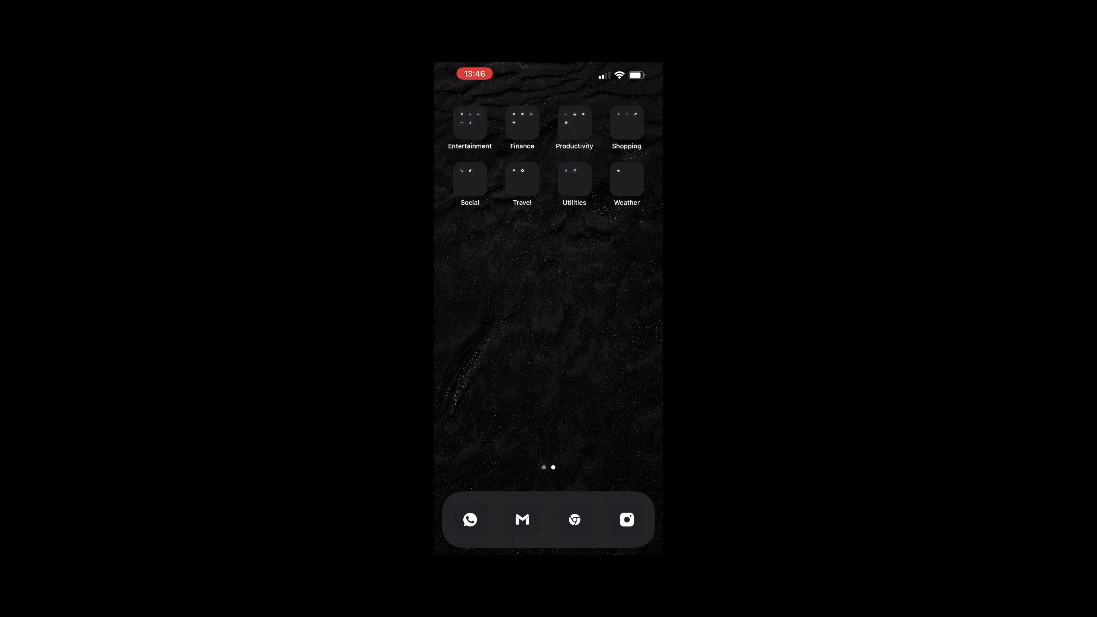
pyautogui.click(574, 125)
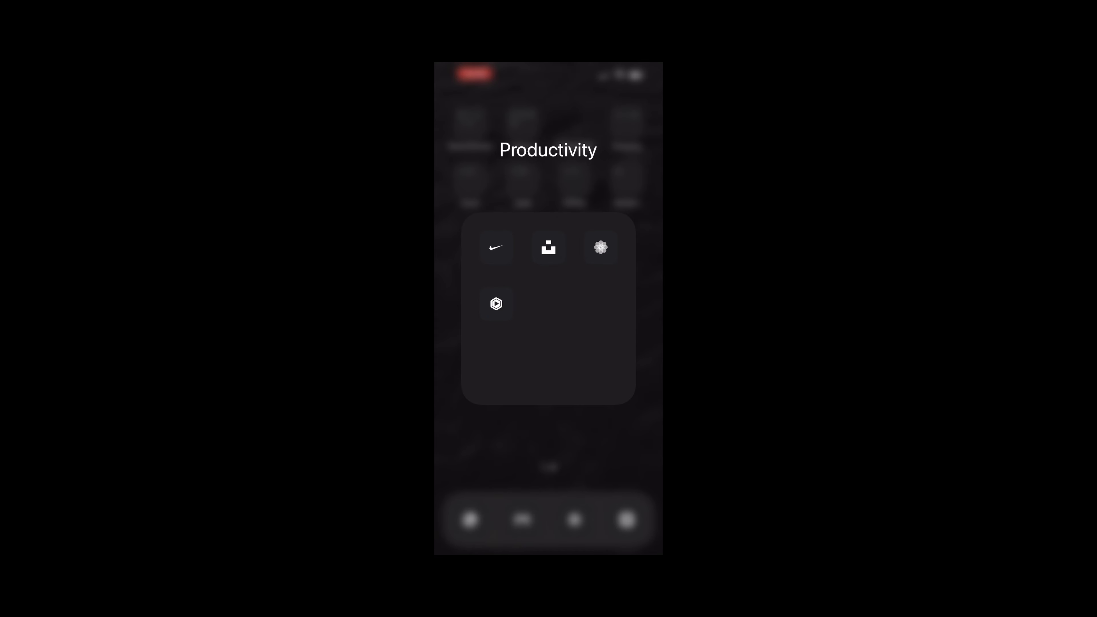
pyautogui.click(549, 454)
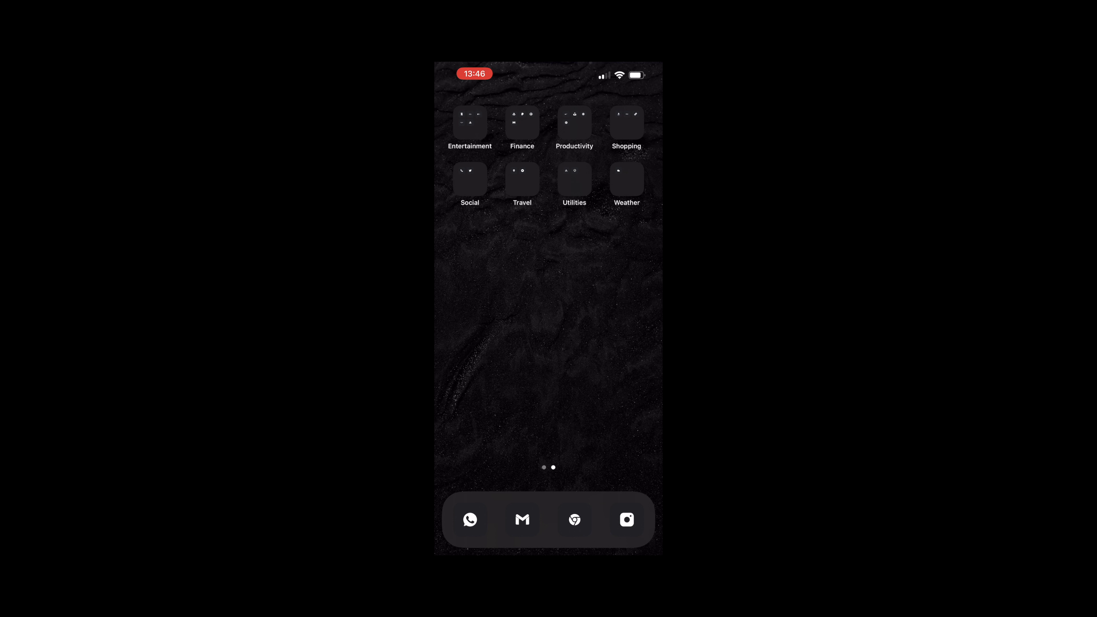
# - Launch Shortcuts to the All Shortcuts grid of numbered Open App shortcuts
pyautogui.click(626, 127)
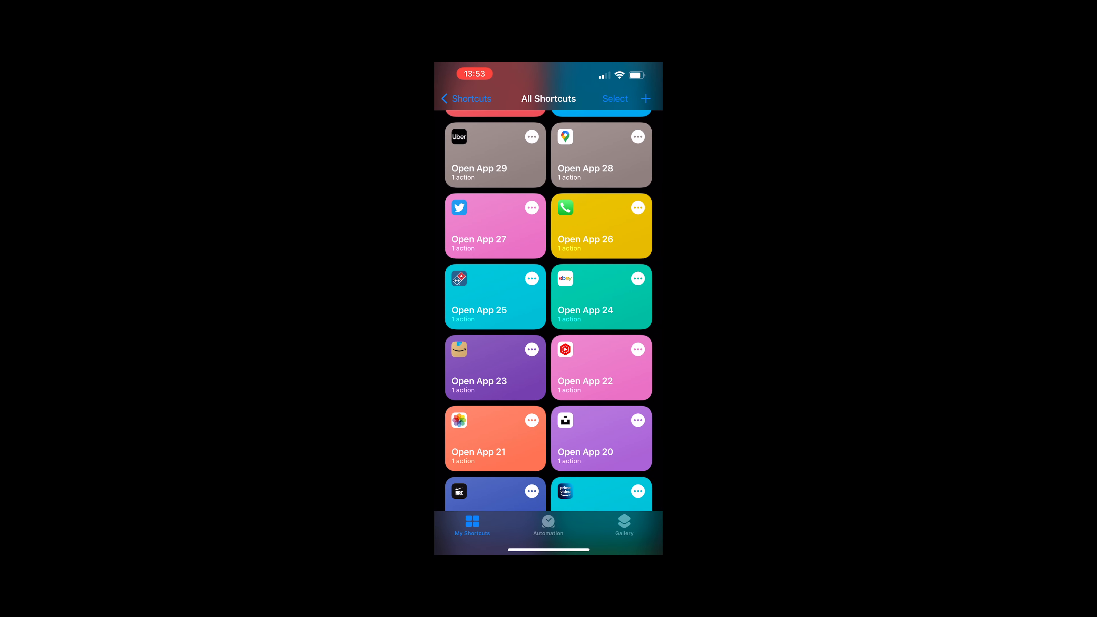
# - Create a new shortcut with an Open App action and search 'Ps' to pick PS App
pyautogui.click(645, 98)
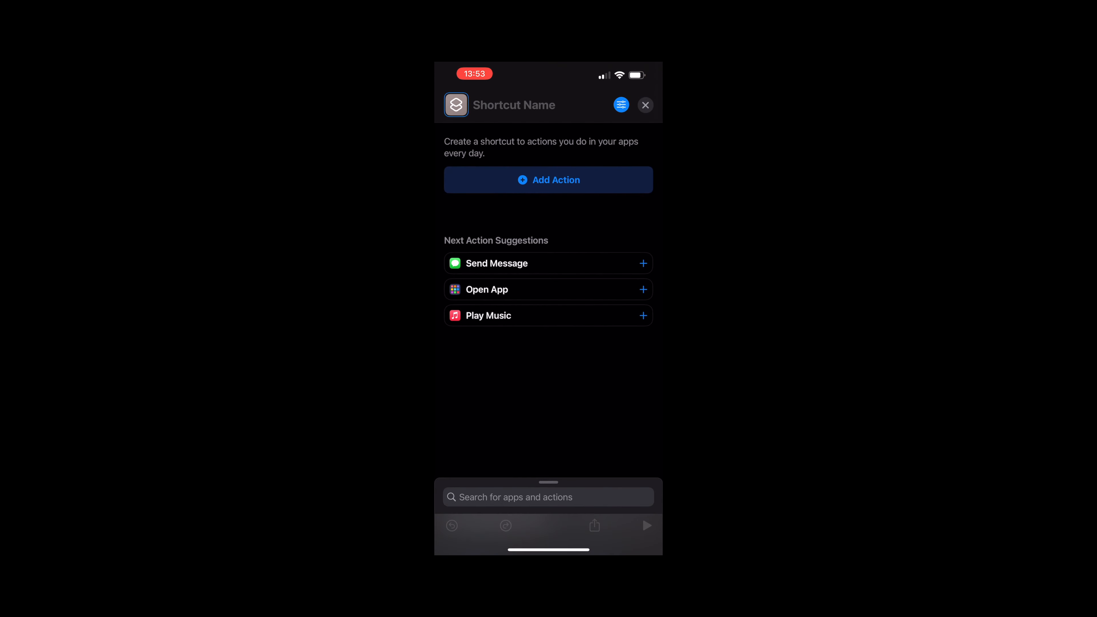
pyautogui.click(548, 179)
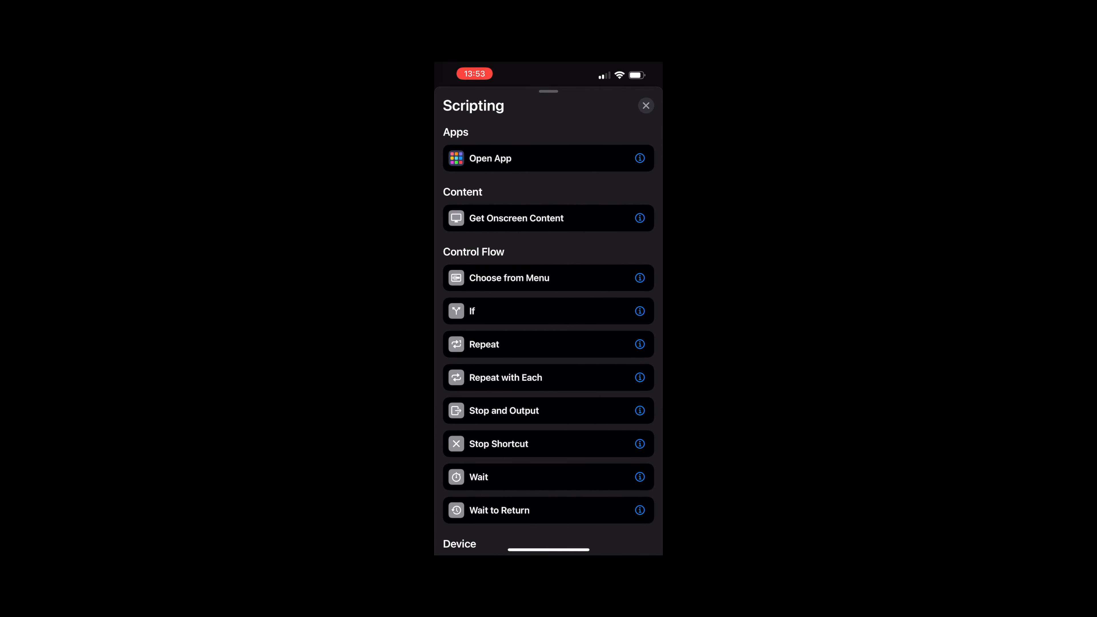
pyautogui.click(547, 158)
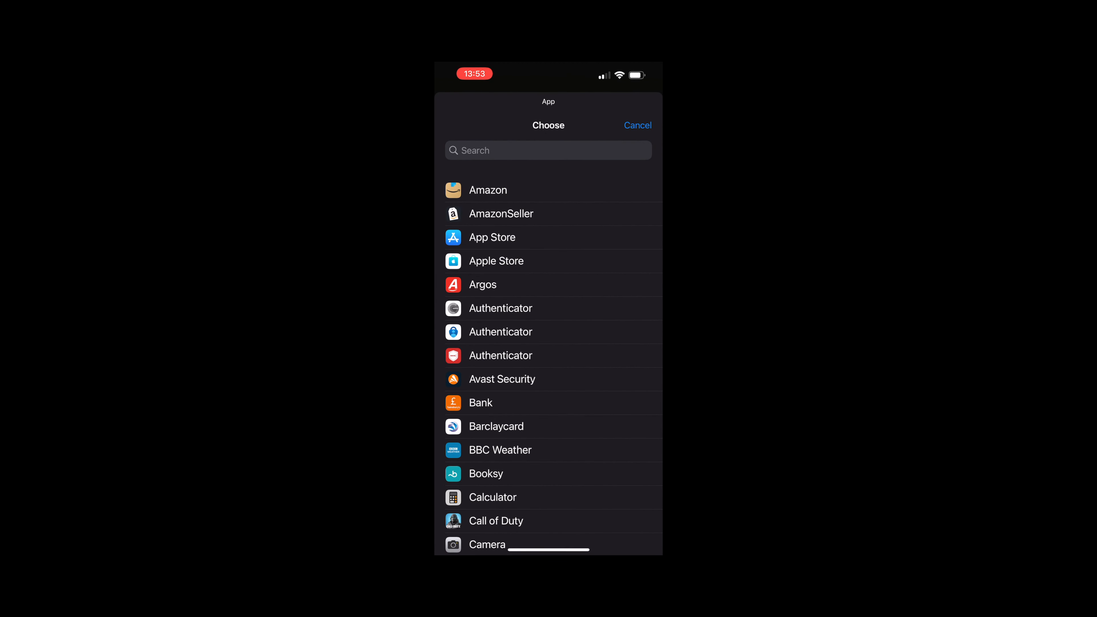
pyautogui.click(548, 149)
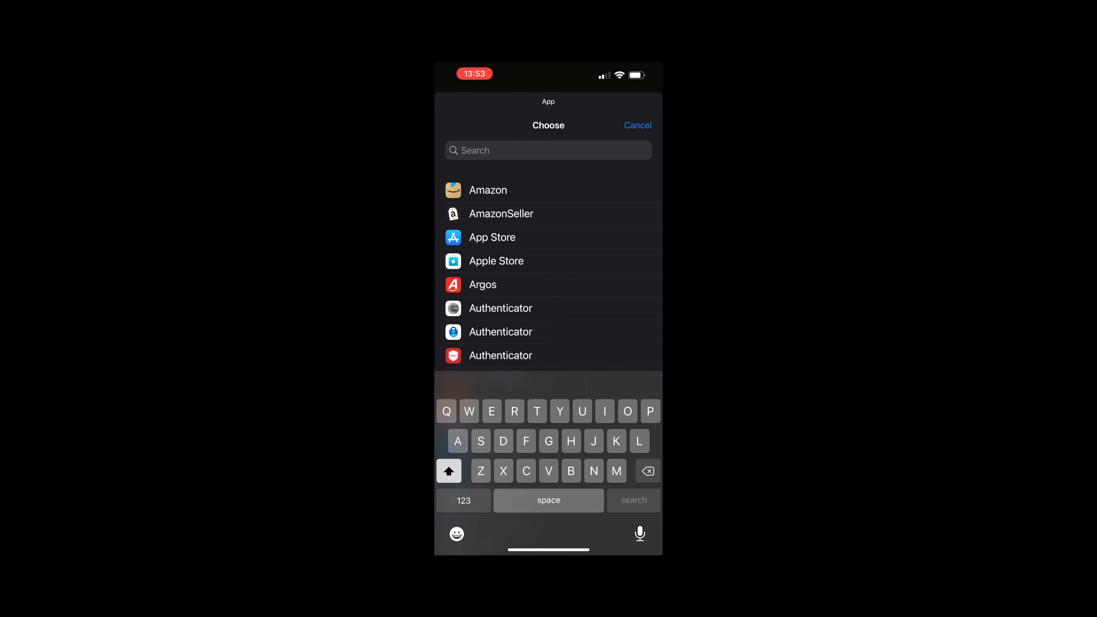
pyautogui.write('Ps')
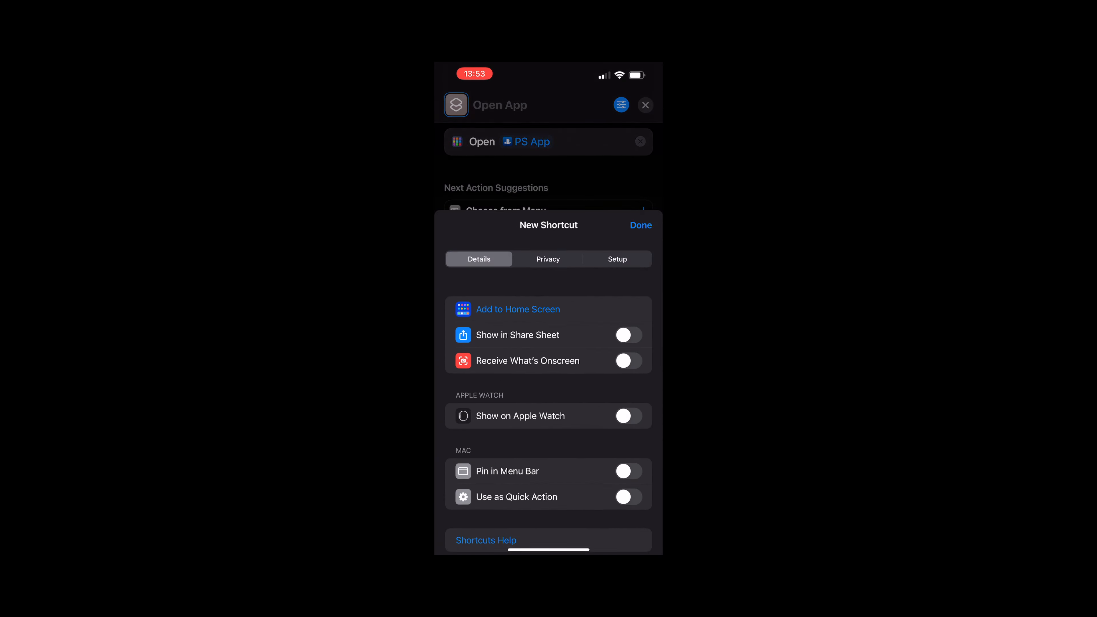
# - In Add to Home Screen, set the icon to the PlayStation image from the Matte Black Icons folder
pyautogui.click(518, 309)
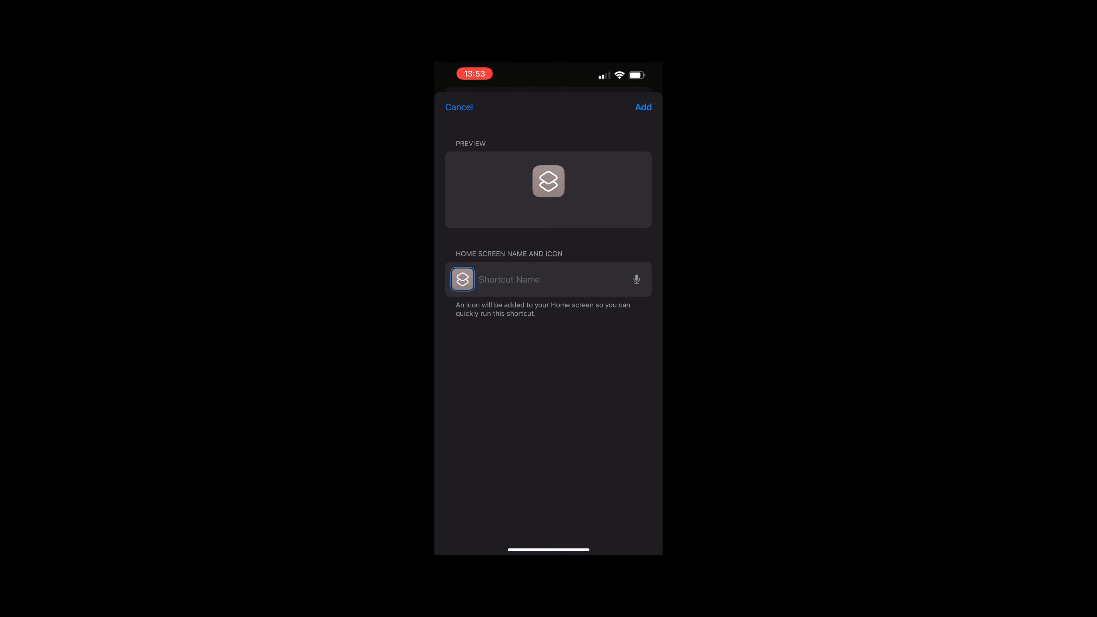
pyautogui.click(462, 279)
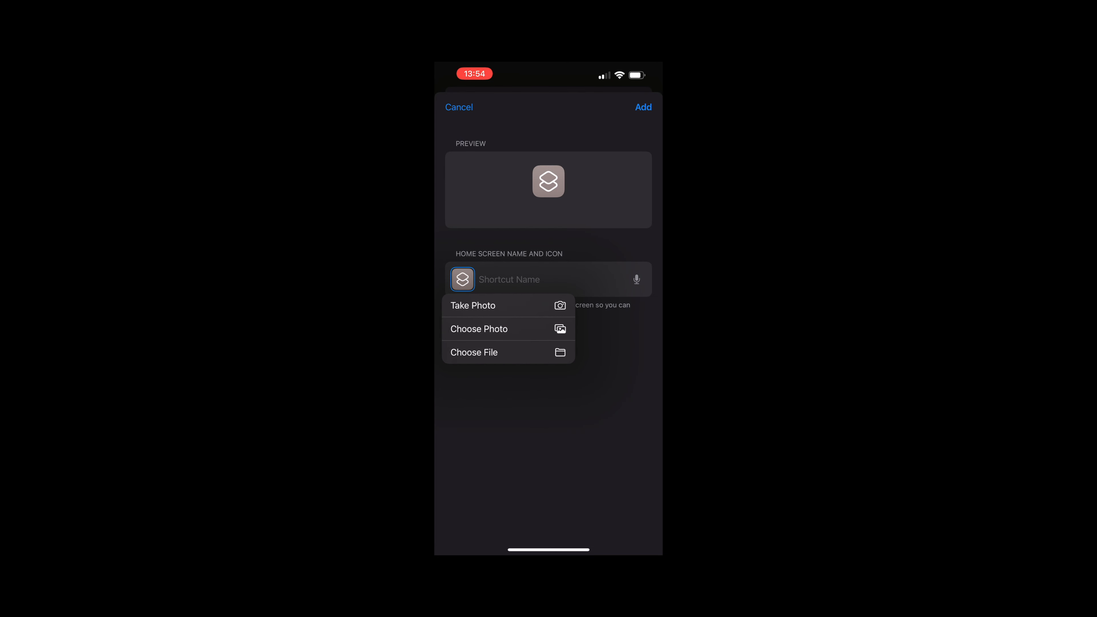
pyautogui.click(474, 352)
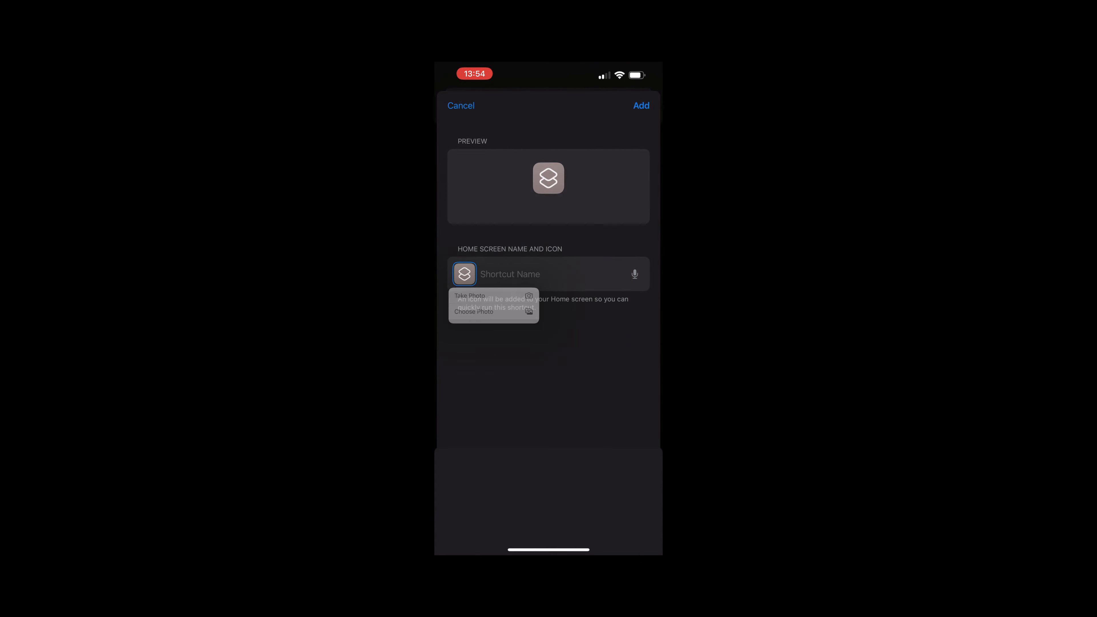
pyautogui.click(473, 312)
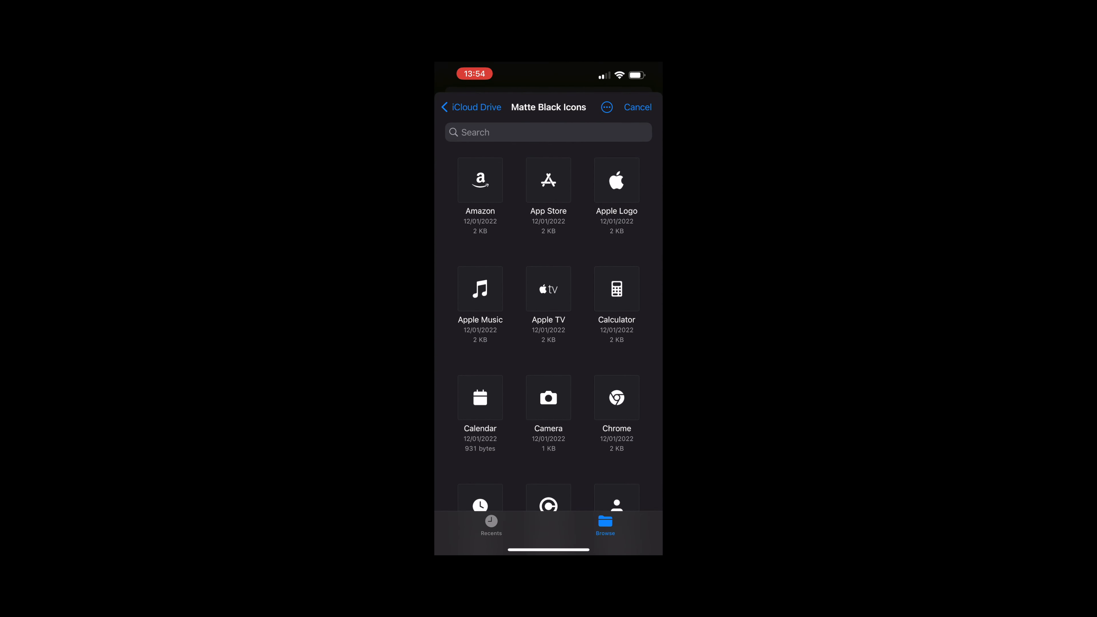
pyautogui.click(548, 132)
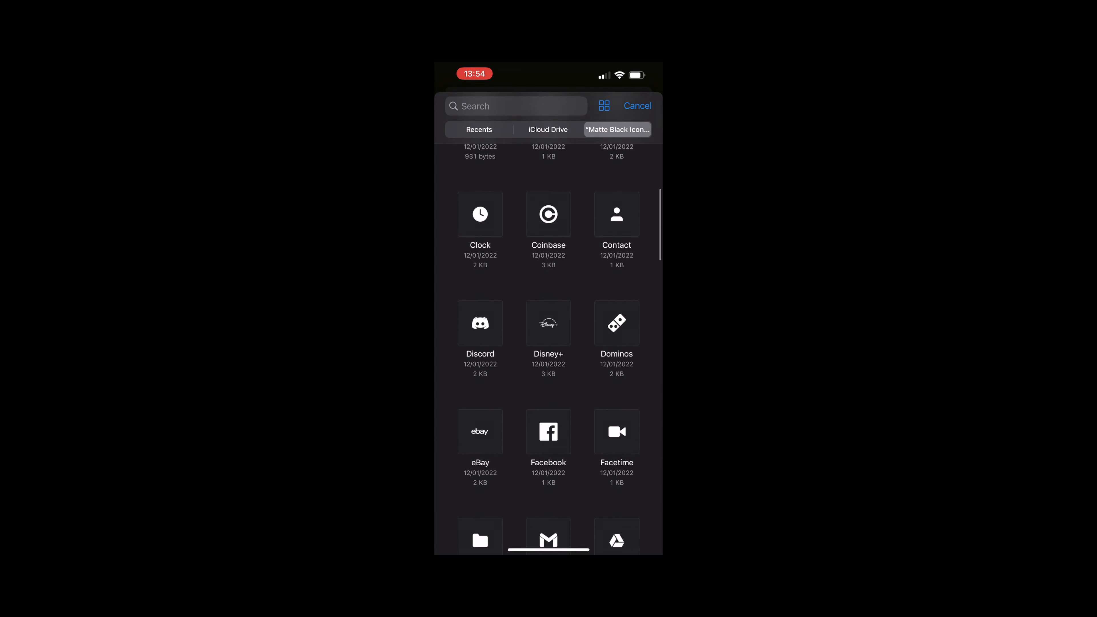
pyautogui.scroll(-3)
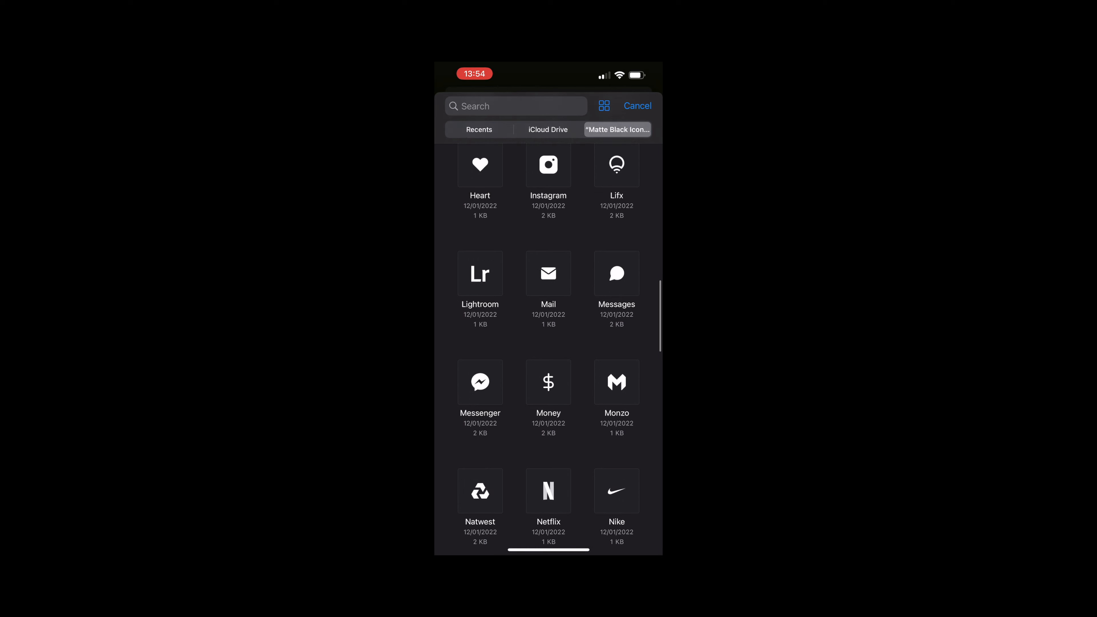
pyautogui.scroll(-3)
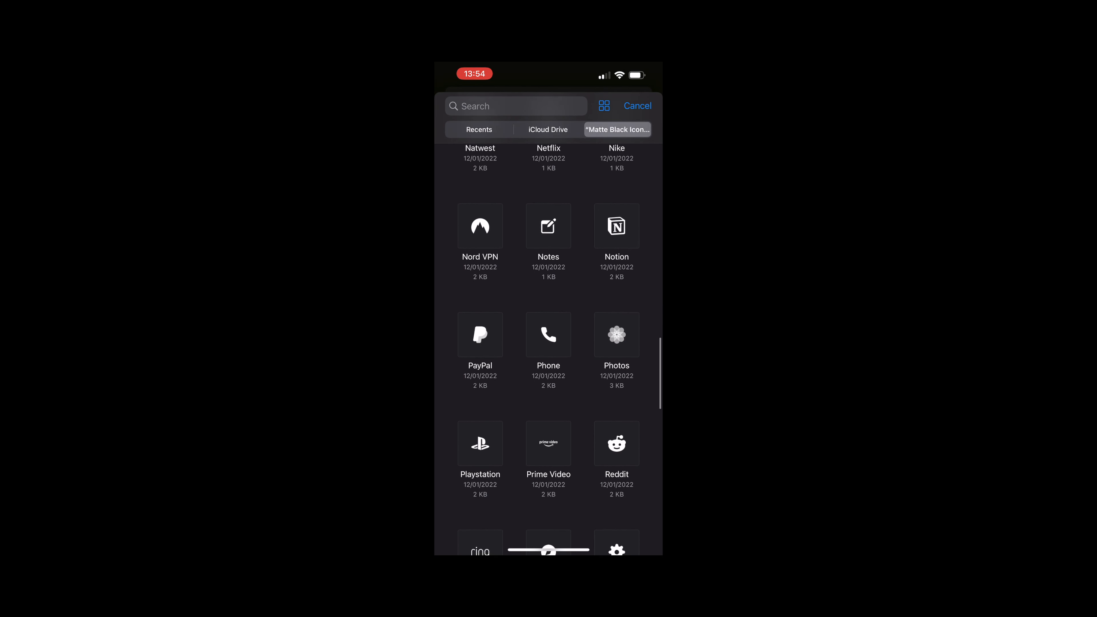
pyautogui.click(480, 443)
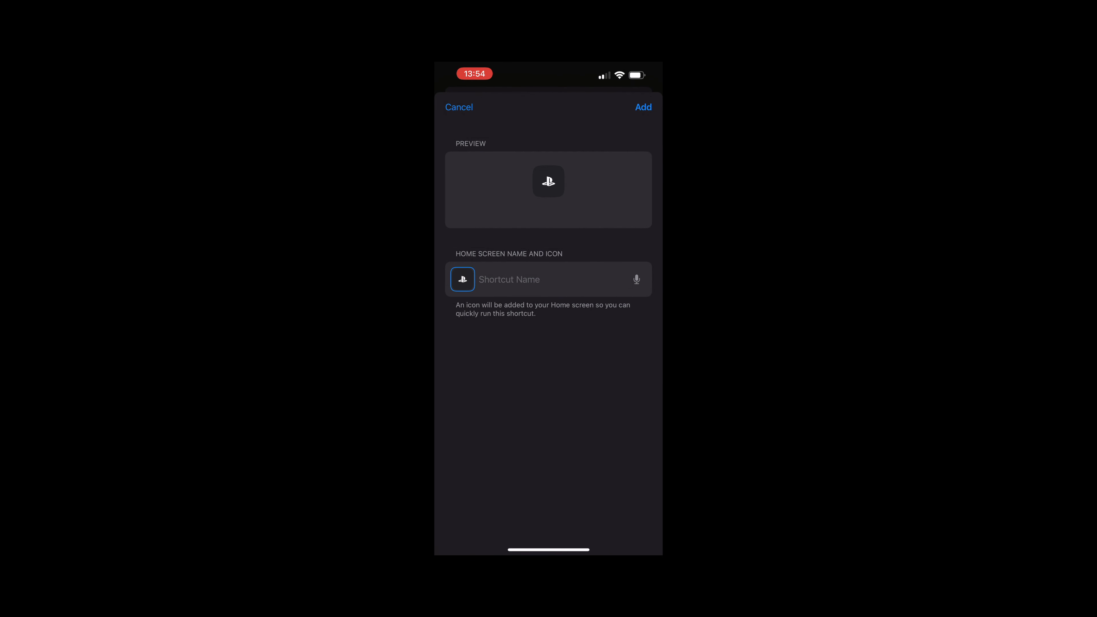
# - Add the PlayStation shortcut to the home screen and return to All Shortcuts
pyautogui.click(641, 107)
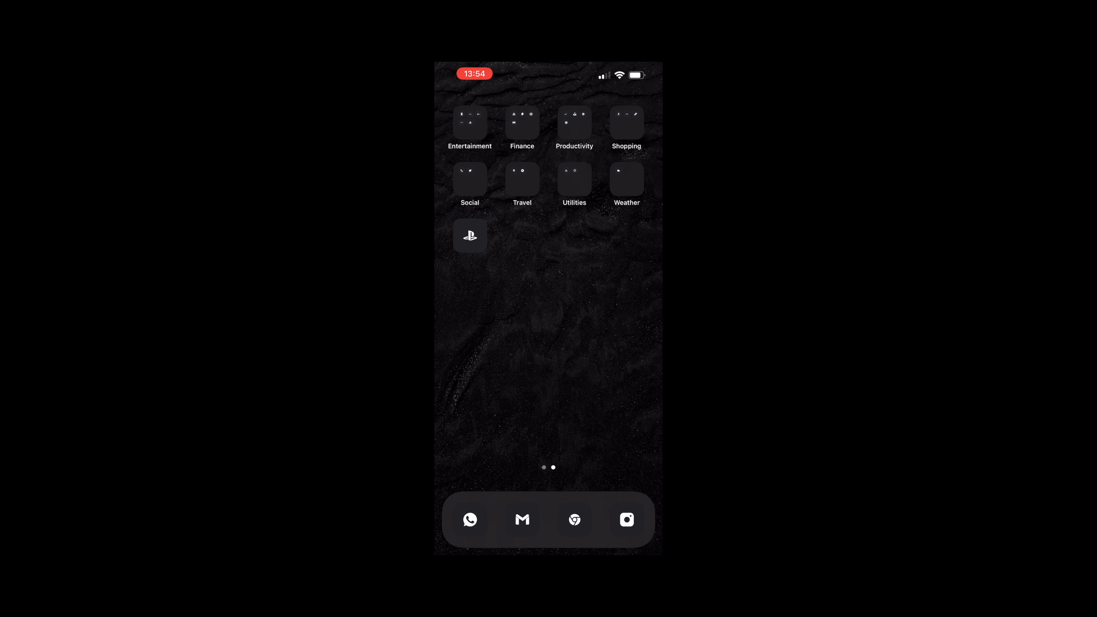
pyautogui.click(470, 236)
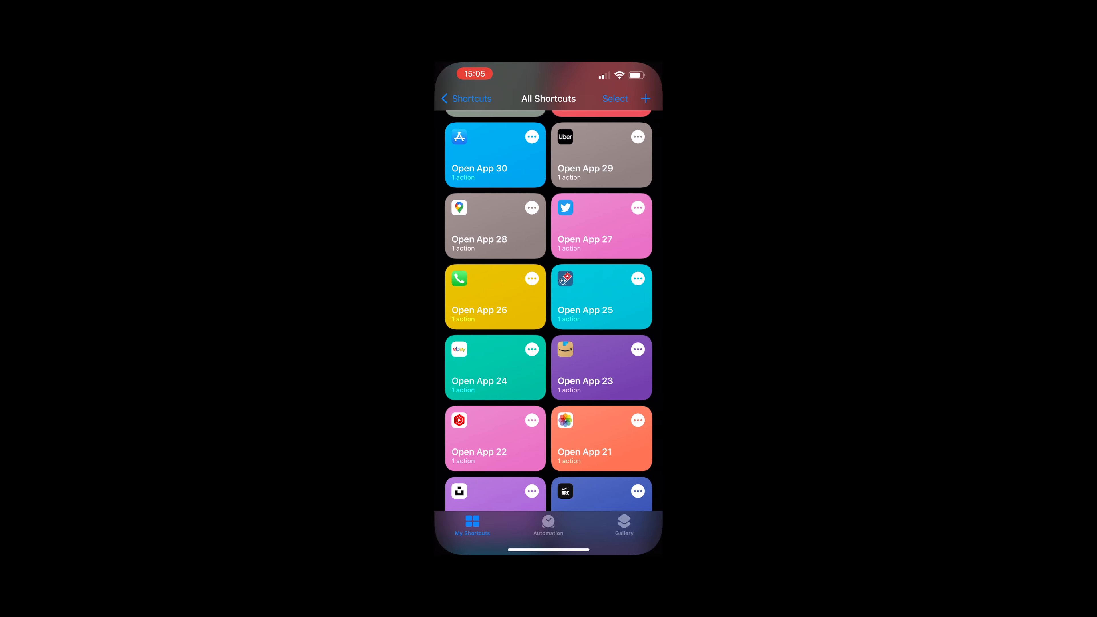
# - Start a personal automation triggered by App opening and begin choosing the Settings app
pyautogui.click(548, 524)
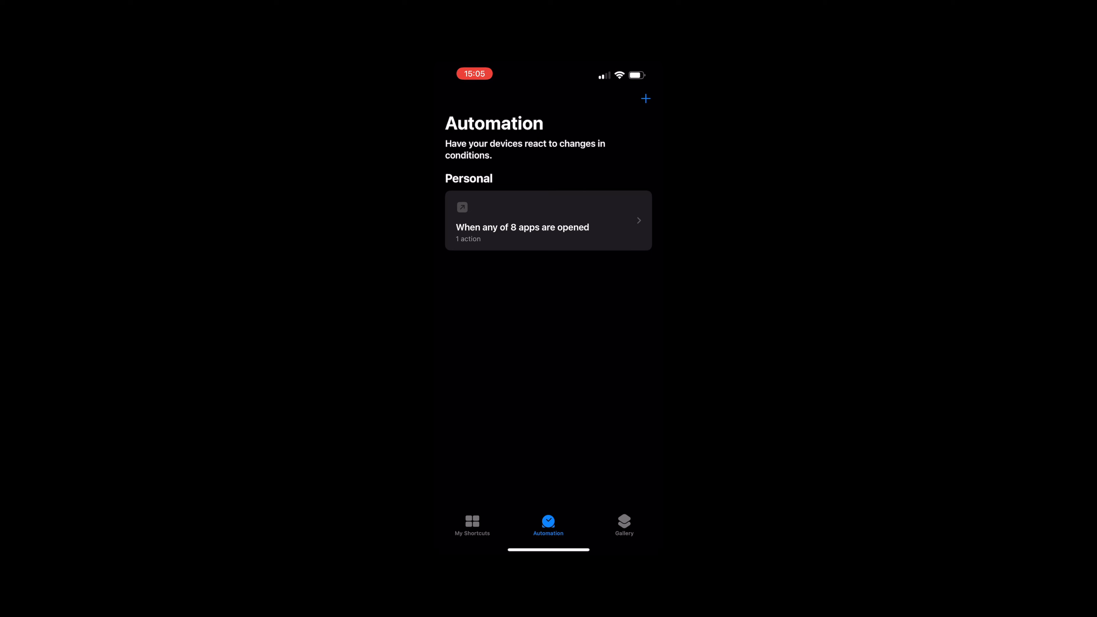
pyautogui.click(644, 98)
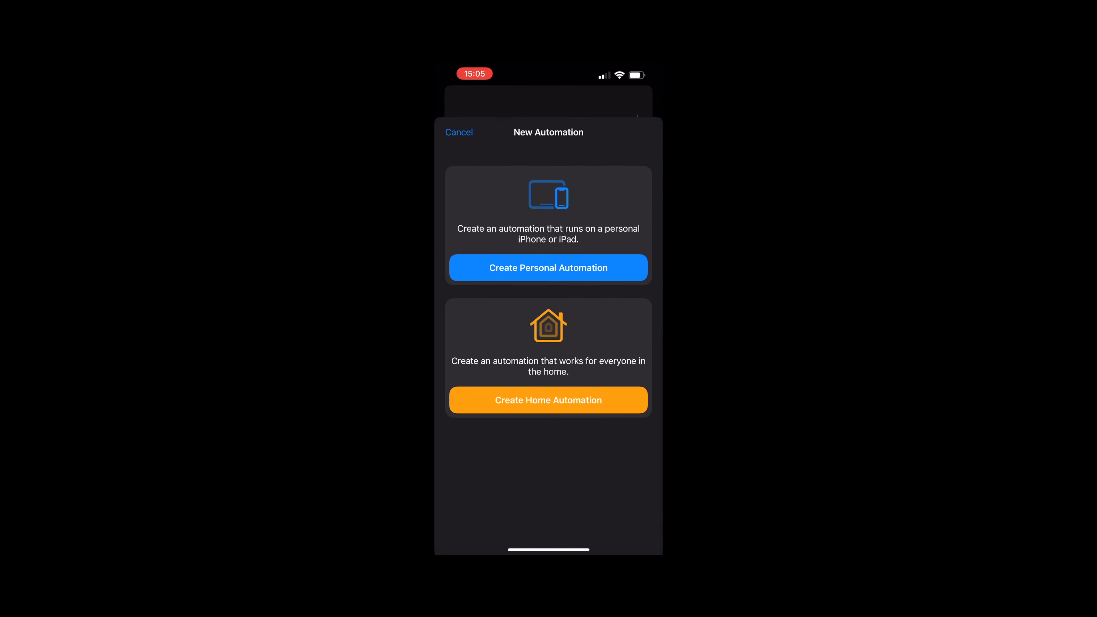
pyautogui.click(547, 268)
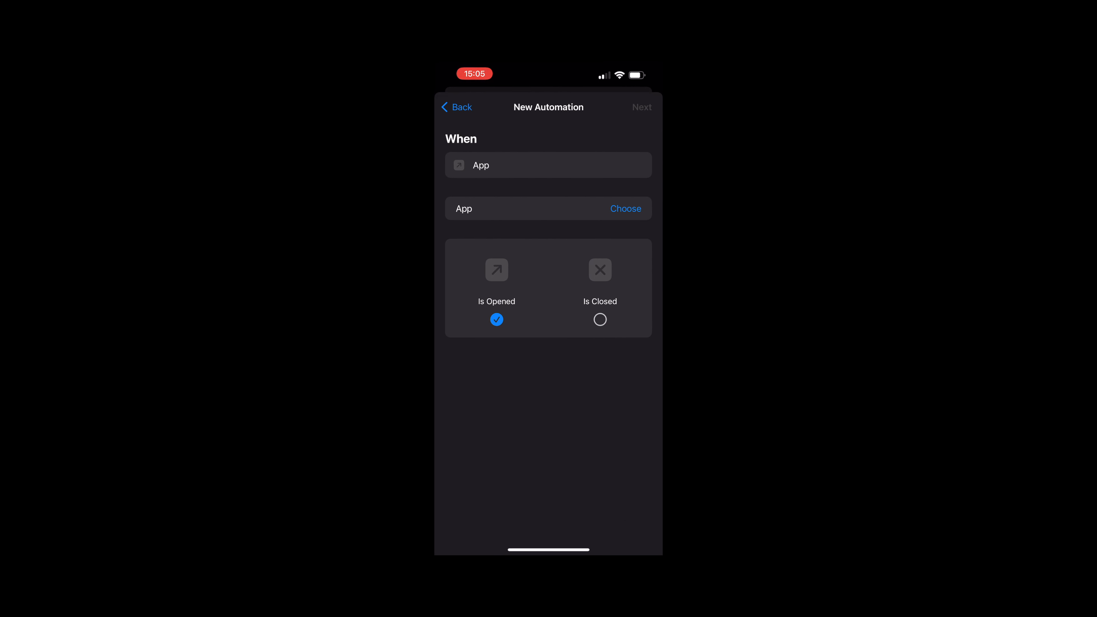
pyautogui.click(624, 209)
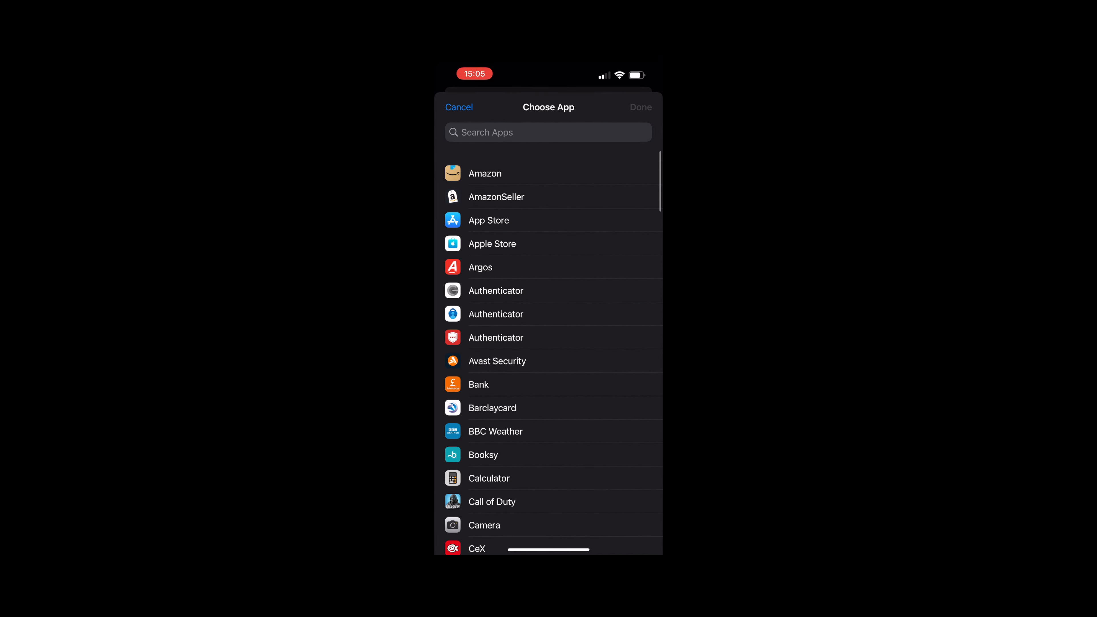
pyautogui.click(459, 107)
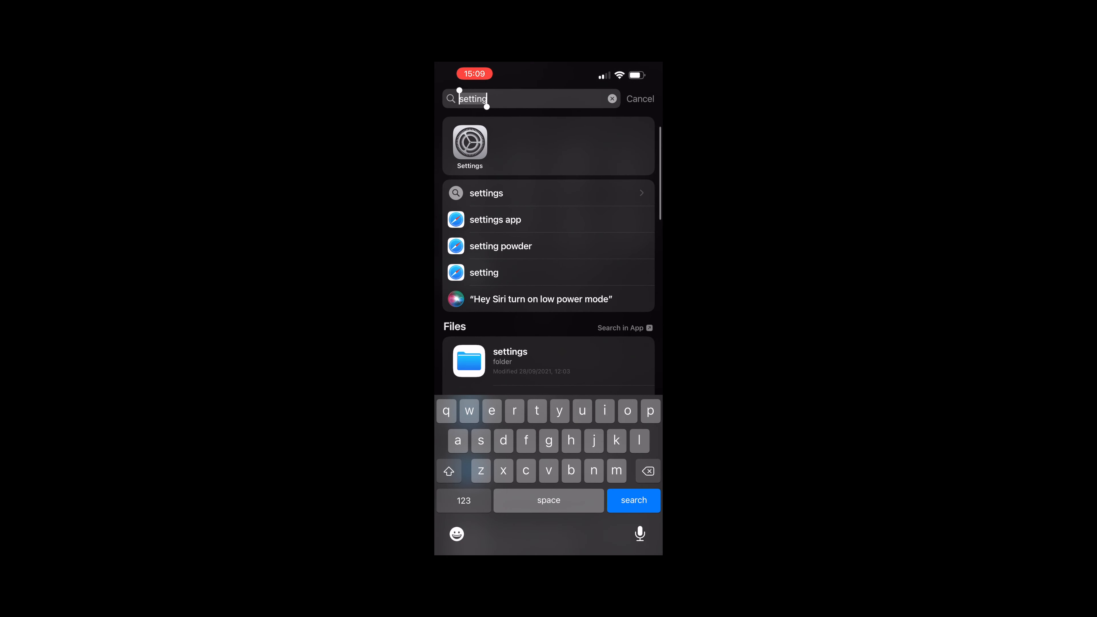
# - In Settings via Screen Time's activity, reach Shortcuts' notification page to turn Allow Notifications off
pyautogui.click(470, 143)
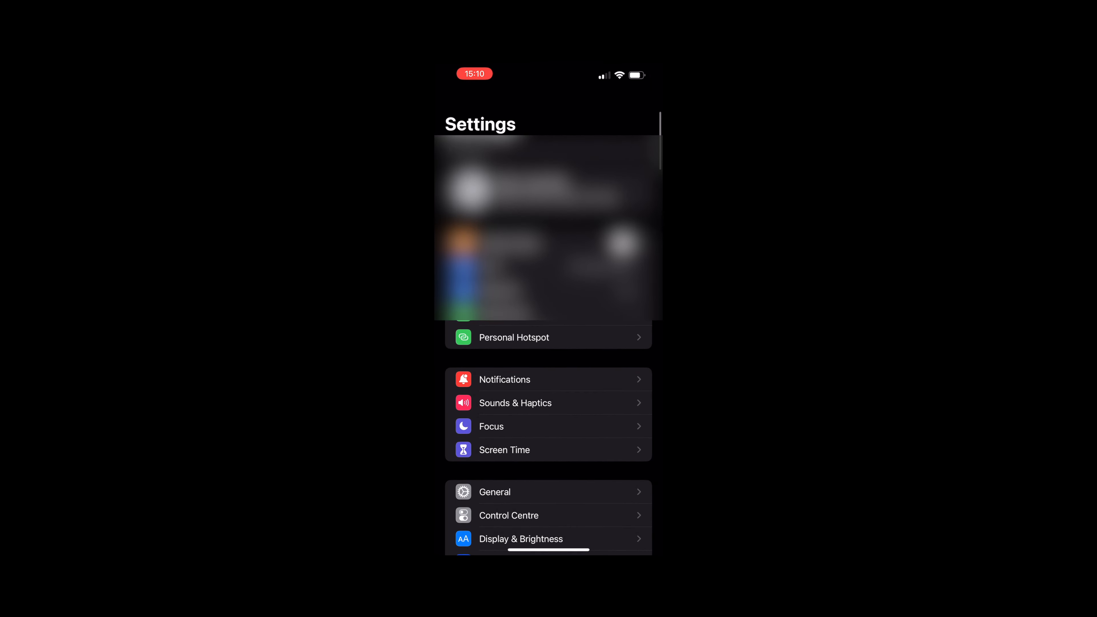
pyautogui.write('Sc')
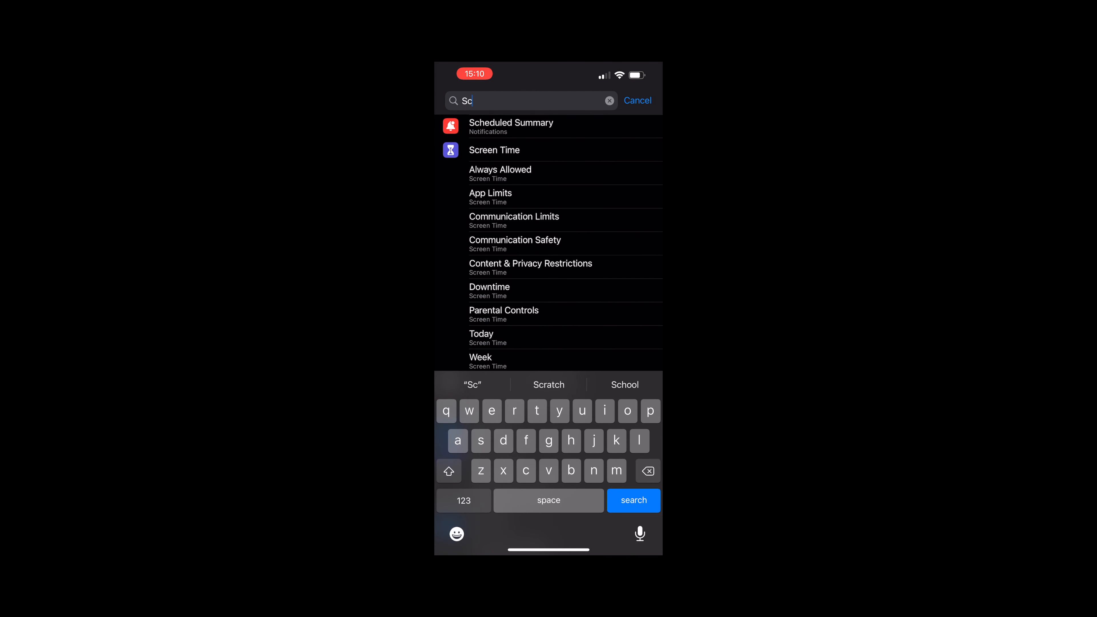
pyautogui.click(493, 150)
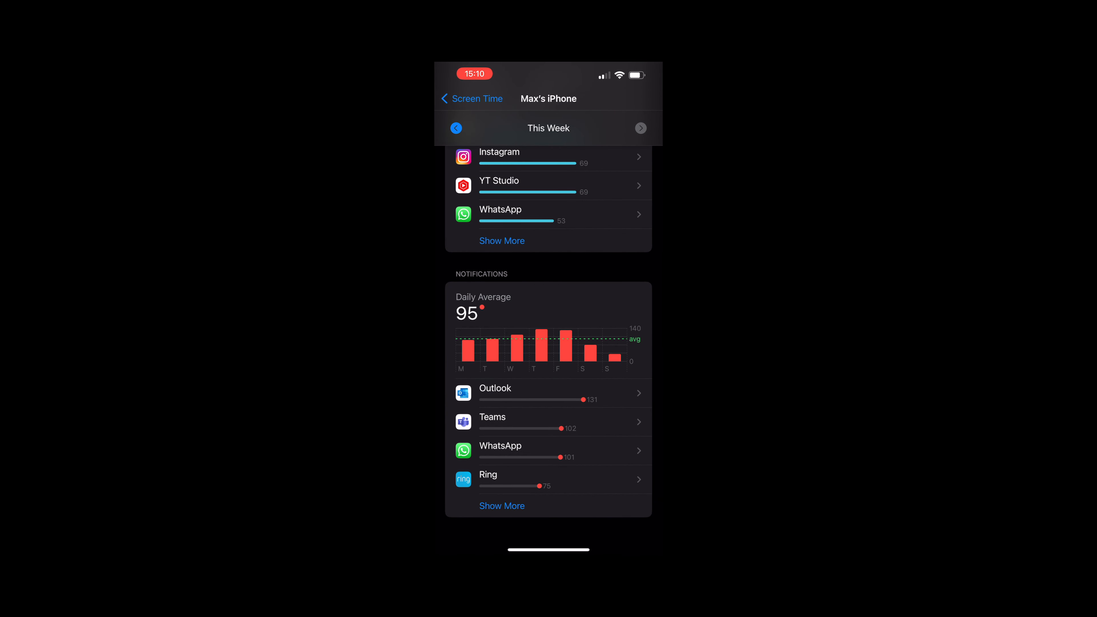
pyautogui.scroll(-3)
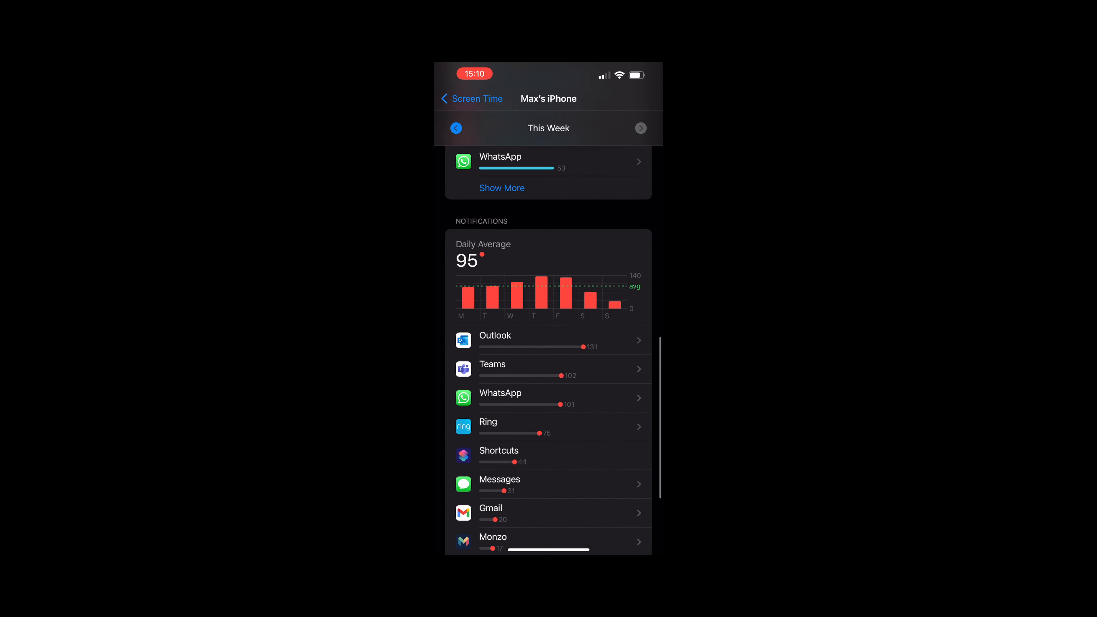
pyautogui.click(455, 128)
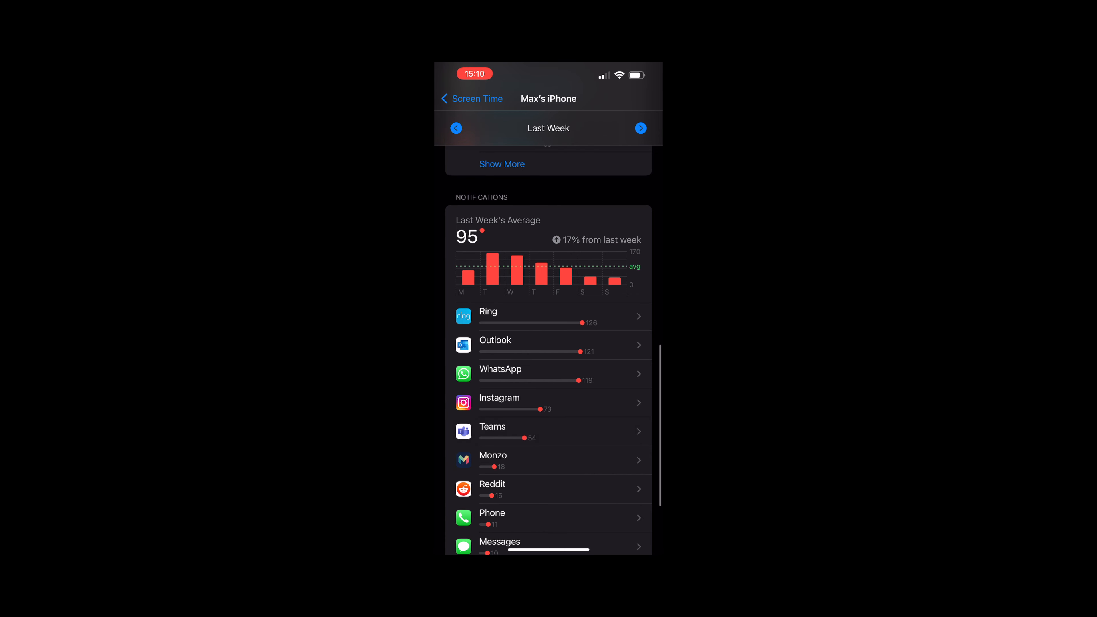
pyautogui.click(639, 128)
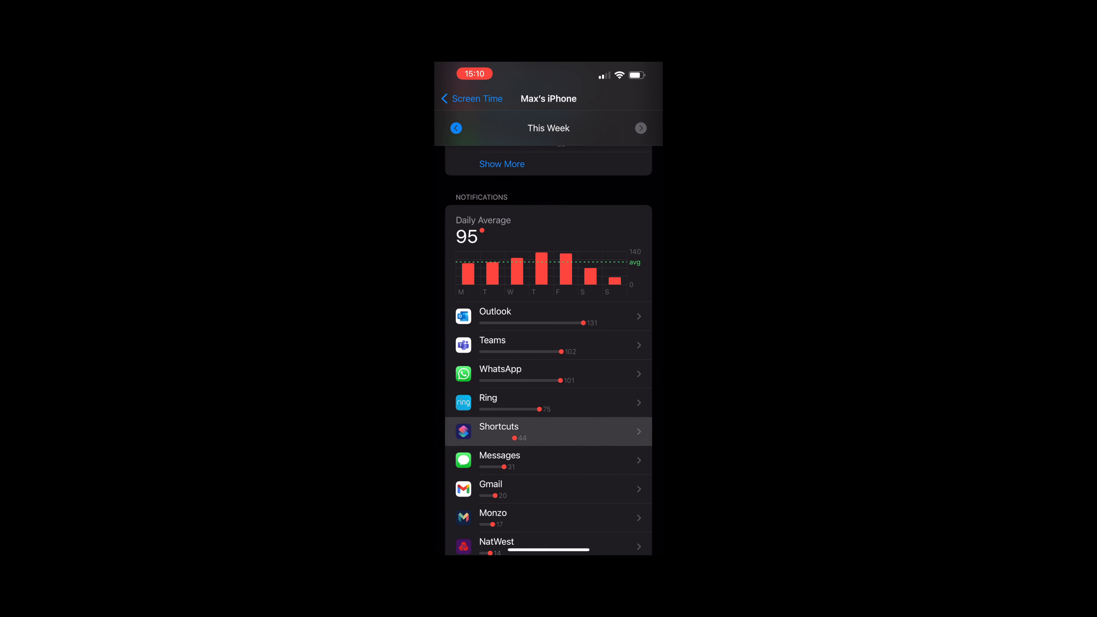
pyautogui.click(548, 430)
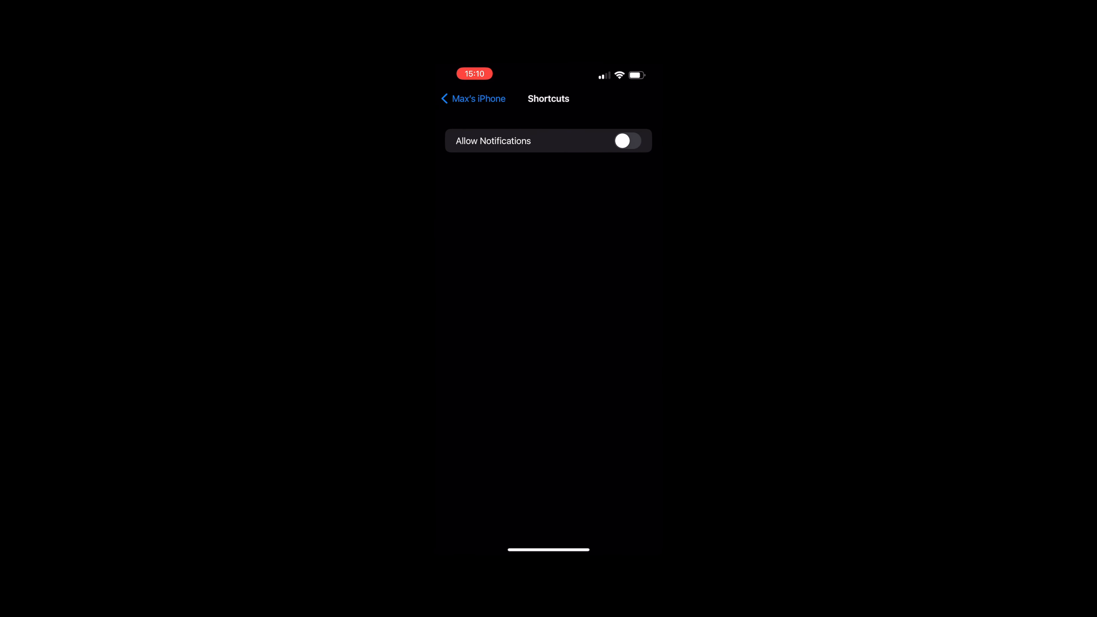